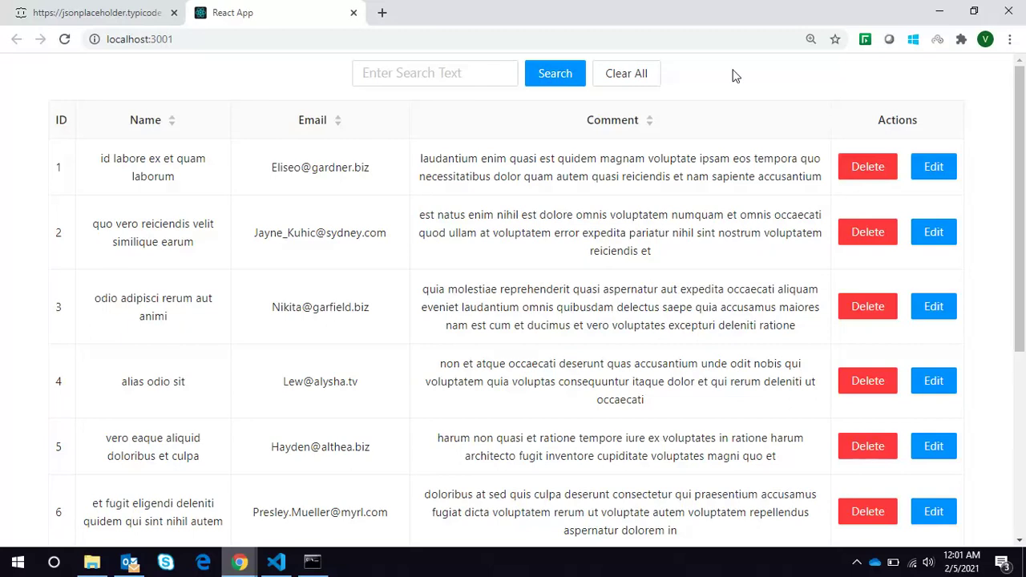
mouse_move(745, 77)
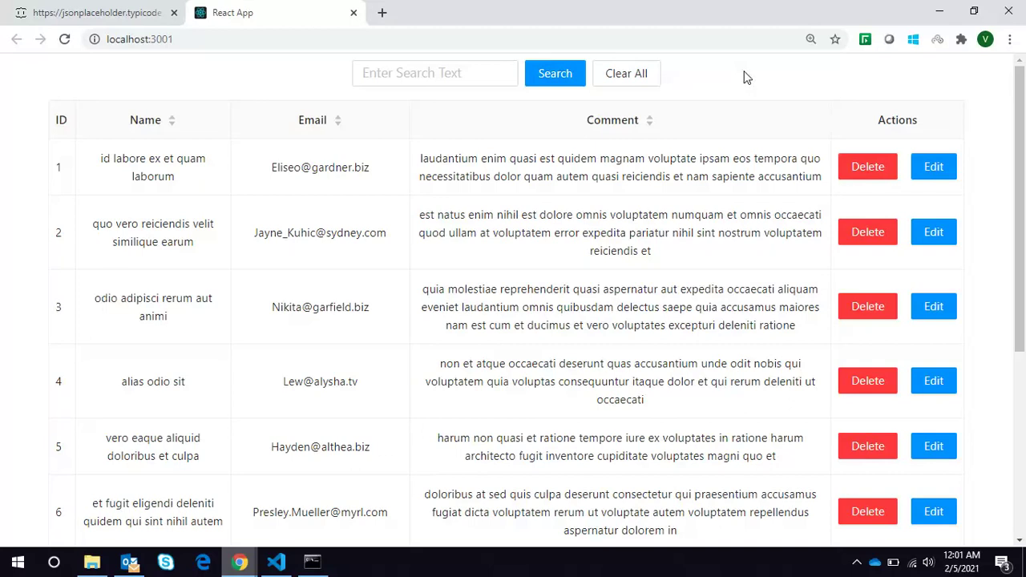
mouse_move(617, 64)
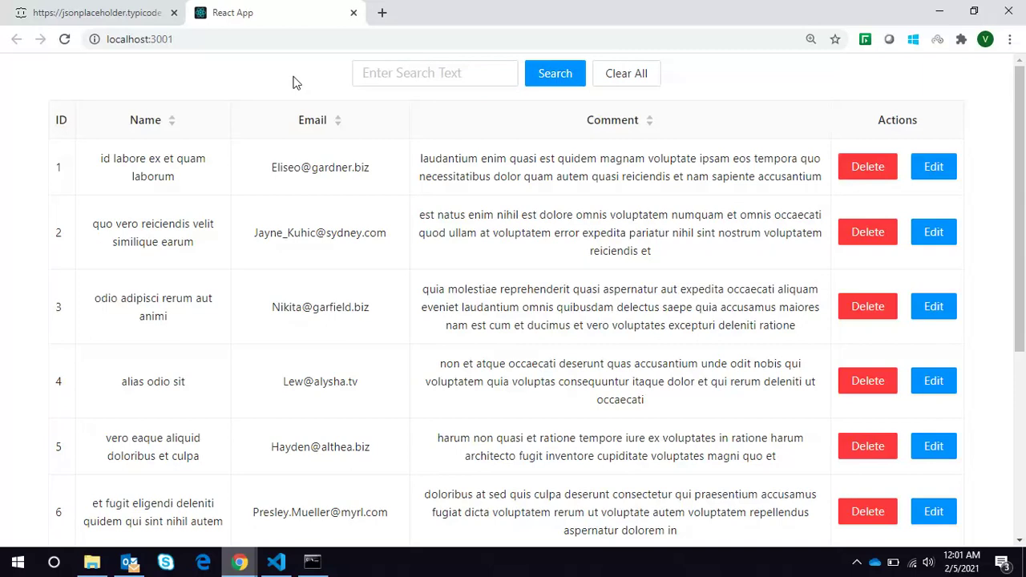
mouse_move(287, 86)
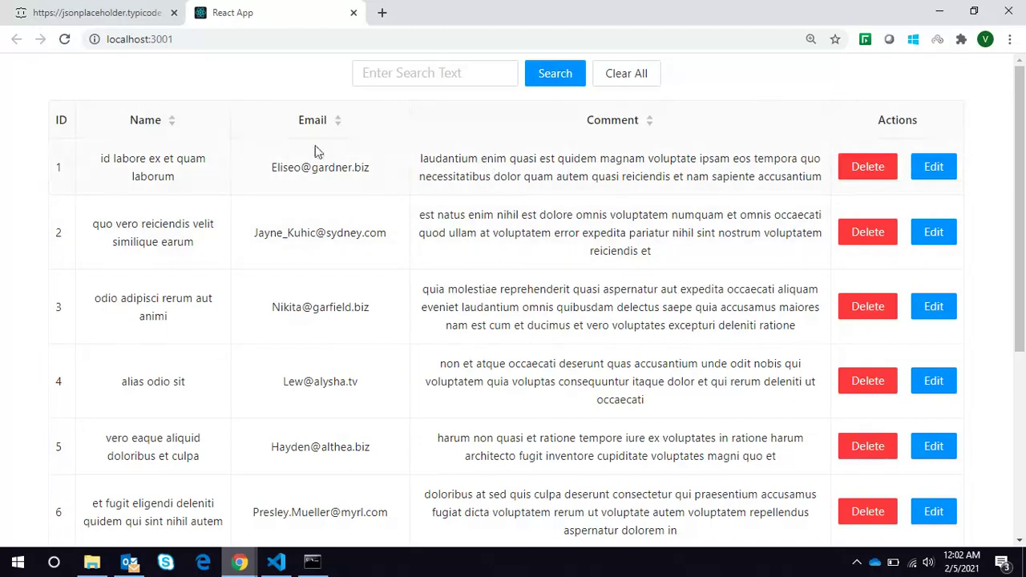
mouse_move(867, 167)
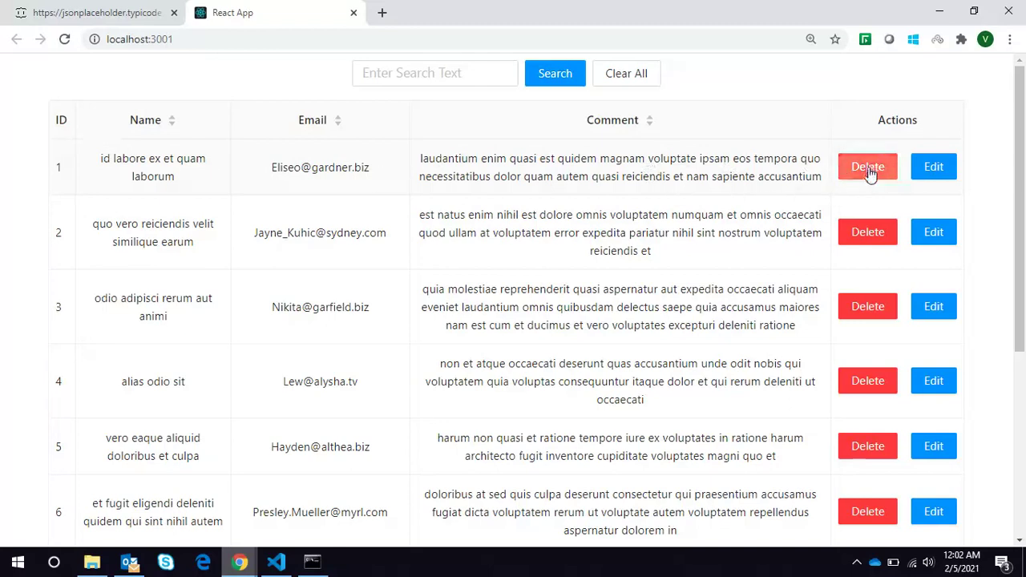
left_click(868, 167)
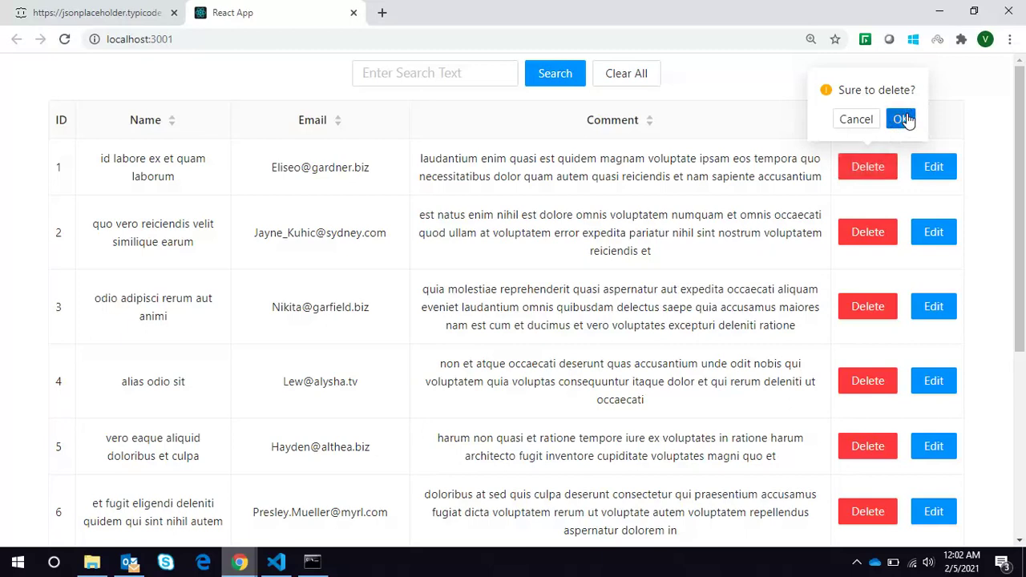
left_click(901, 119)
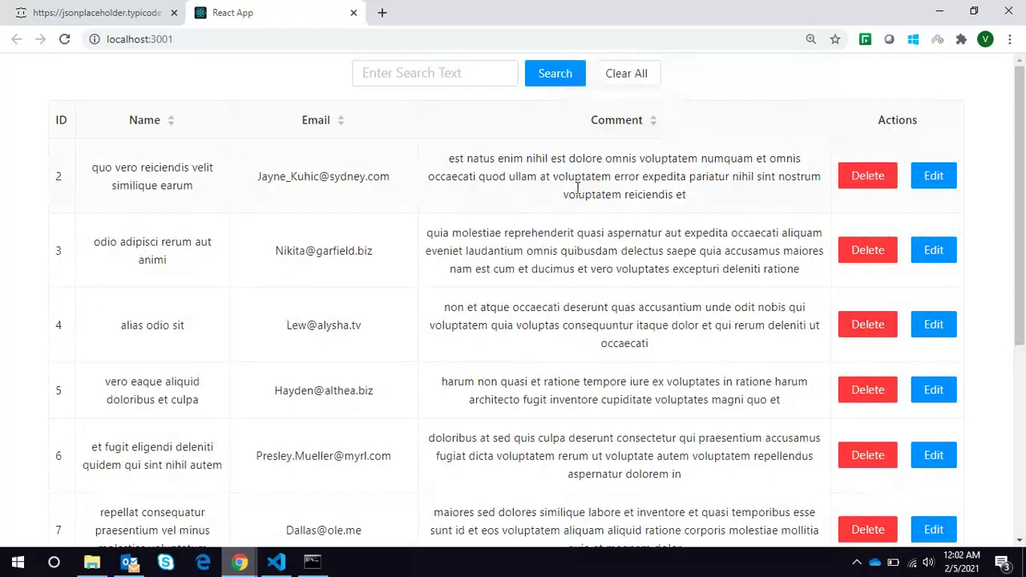
mouse_move(253, 184)
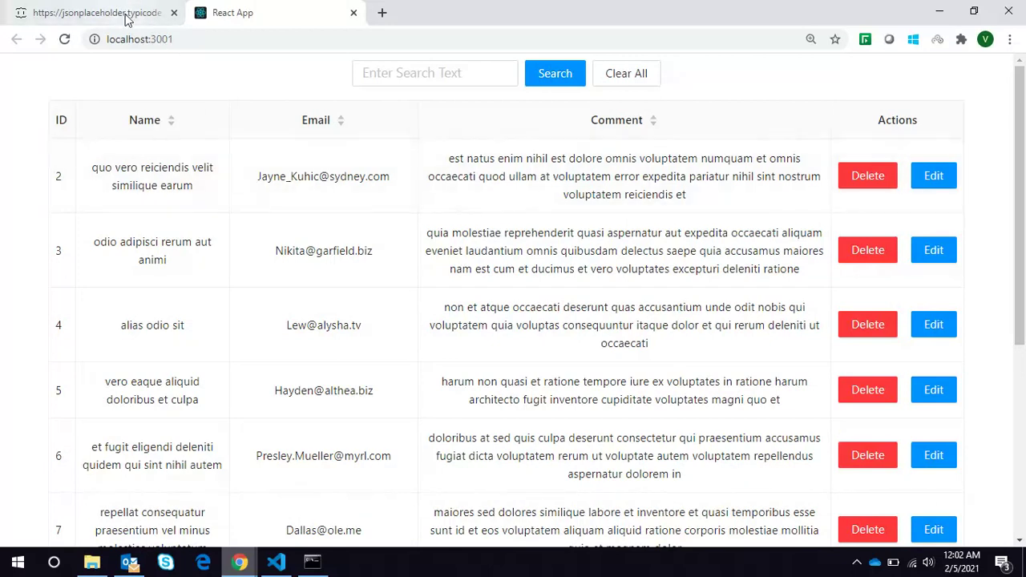
Step: View the raw jsonplaceholder.typicode.com/comments JSON, then return to the React App tab
left_click(92, 12)
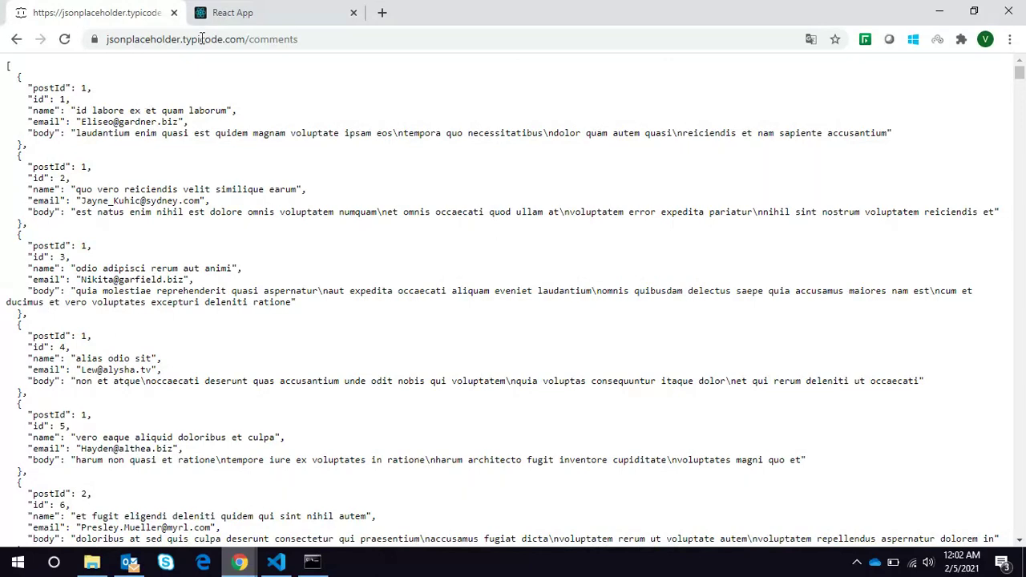
left_click(233, 12)
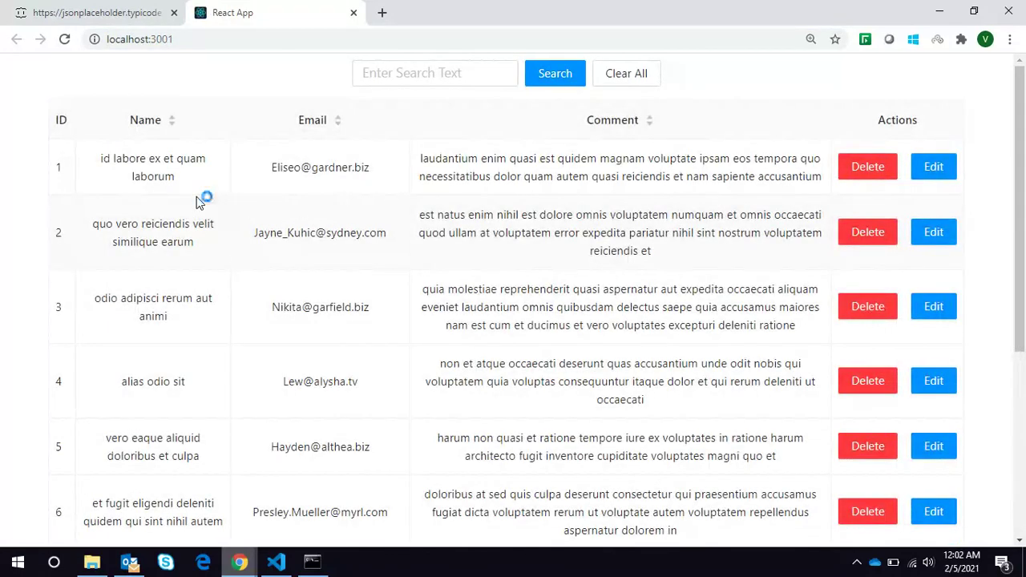
mouse_move(619, 190)
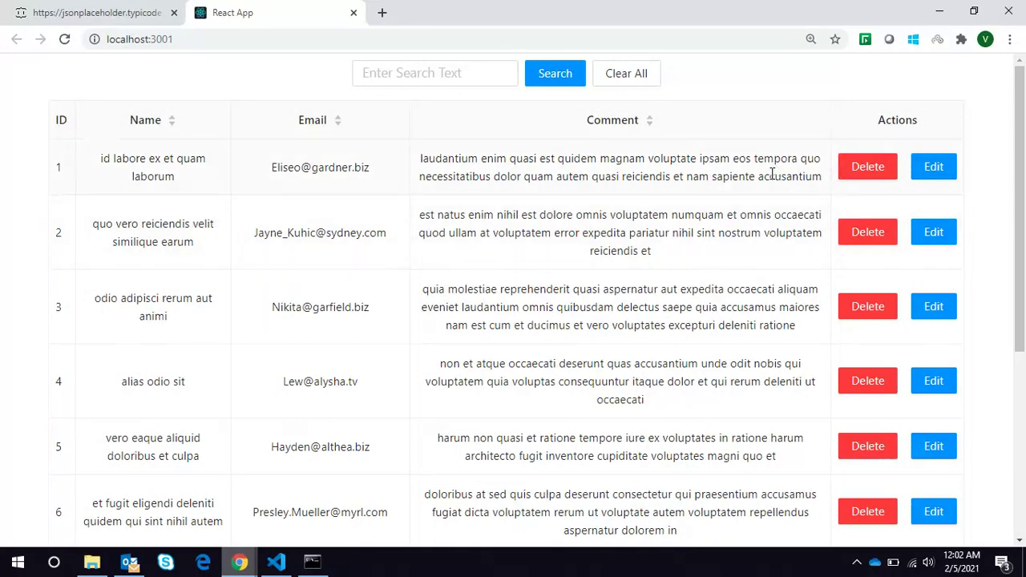
mouse_move(933, 166)
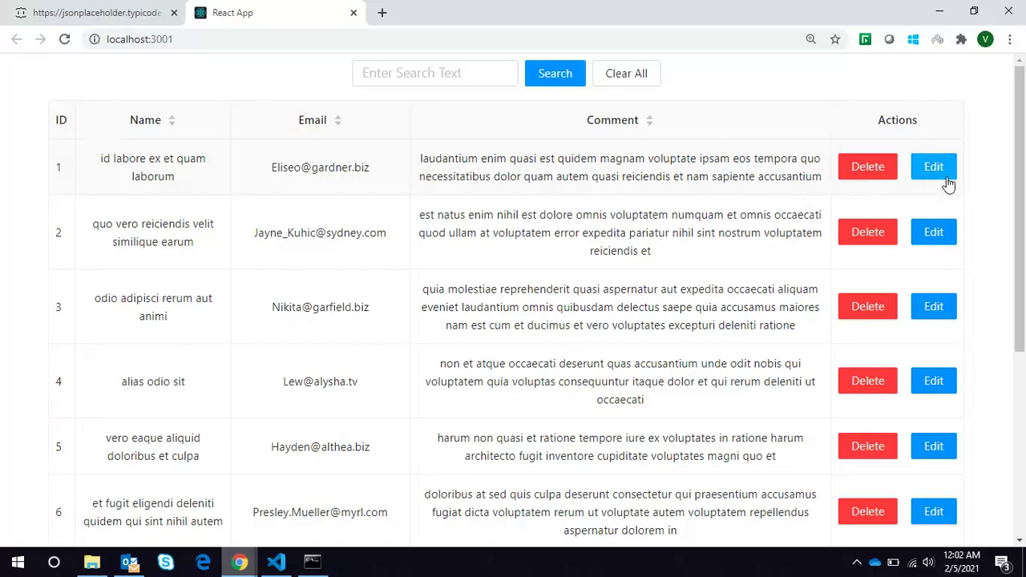
left_click(933, 166)
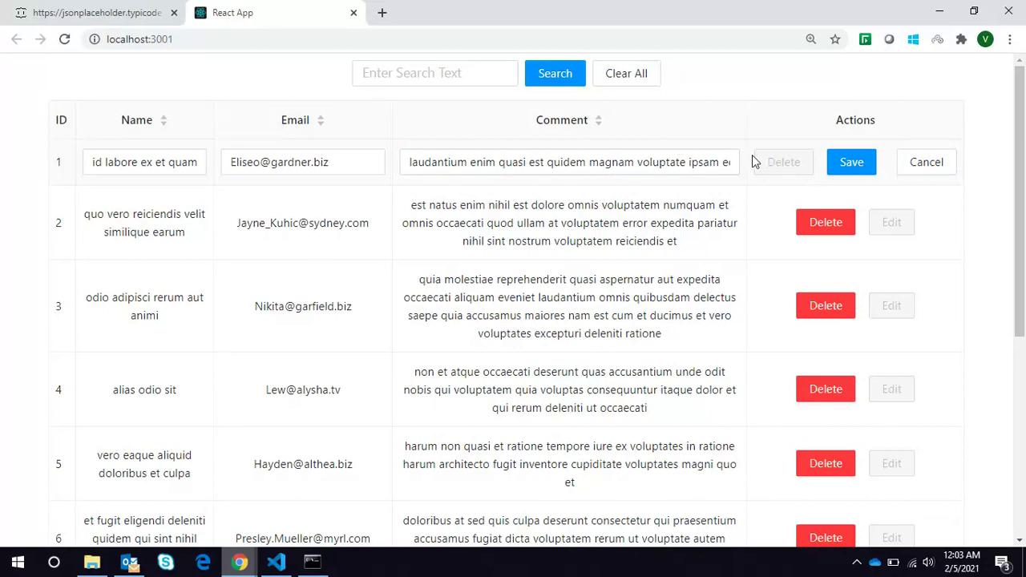
mouse_move(758, 162)
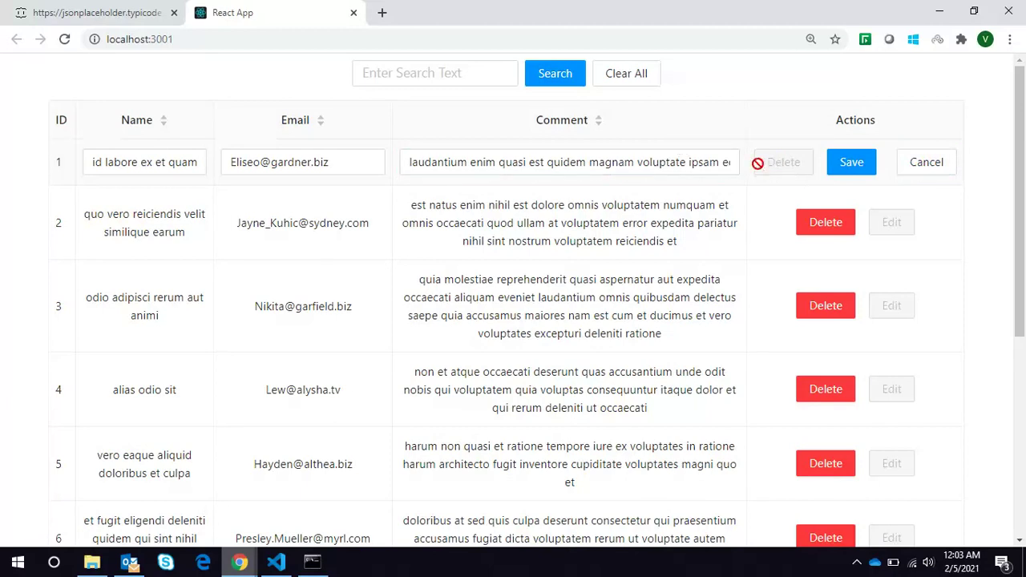
left_click(569, 162)
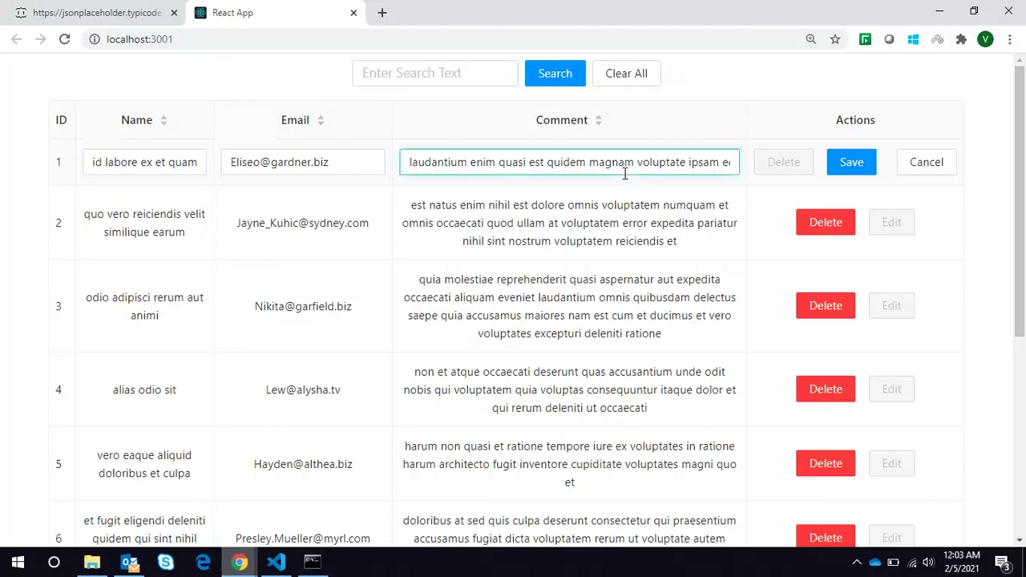
mouse_move(397, 161)
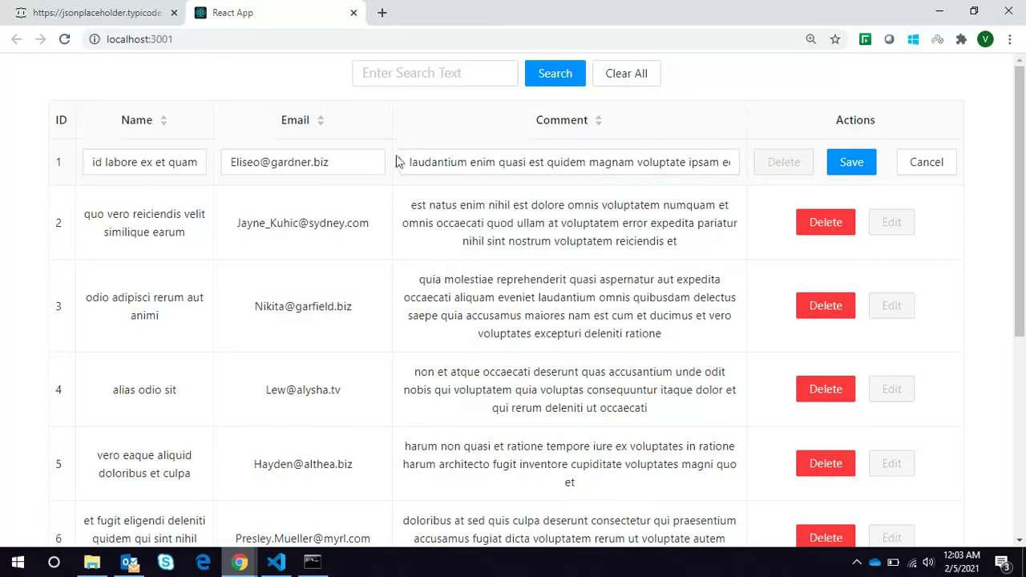
left_click(303, 162)
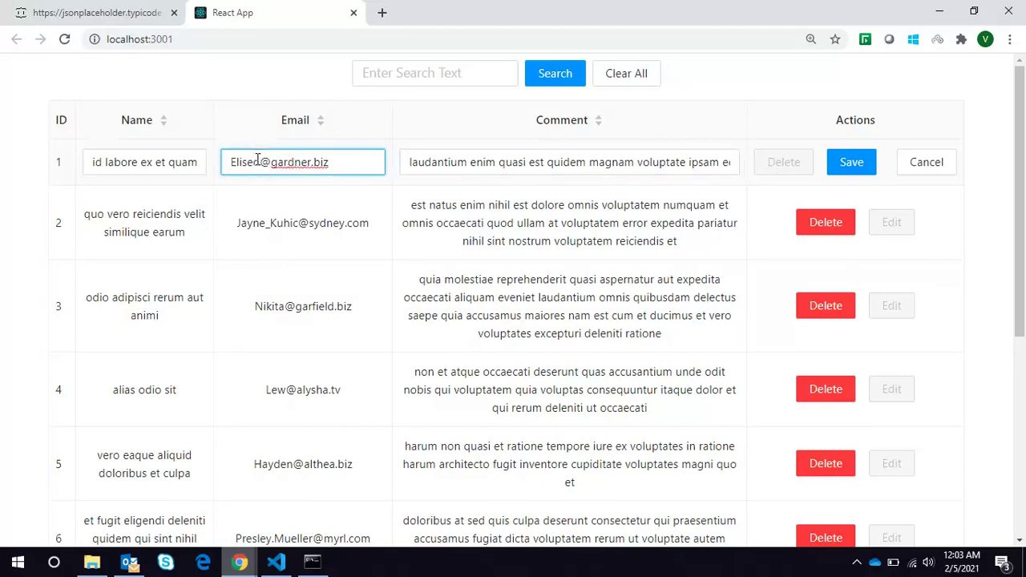
key("Backspace")
type("john")
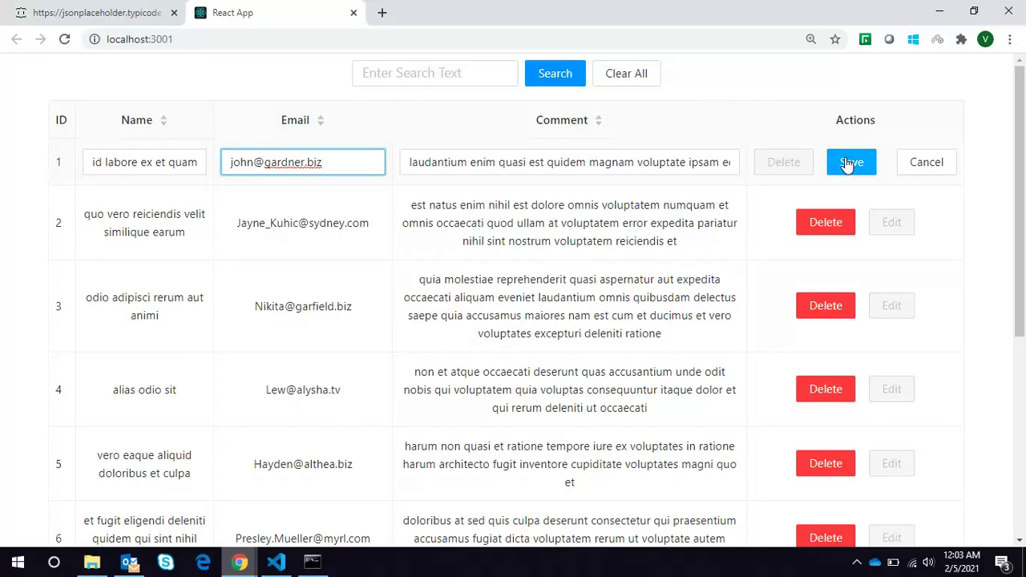
left_click(851, 162)
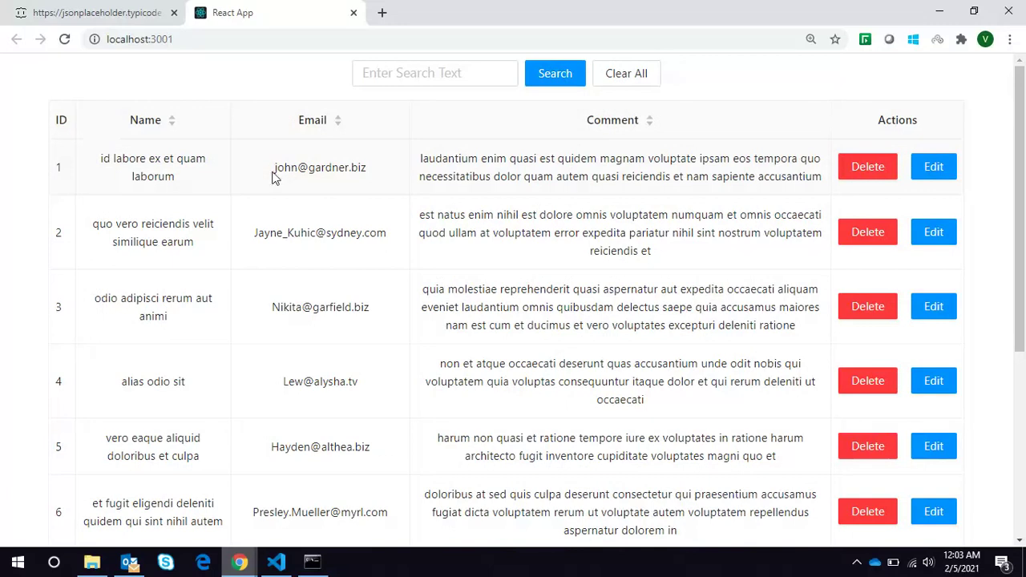
mouse_move(307, 182)
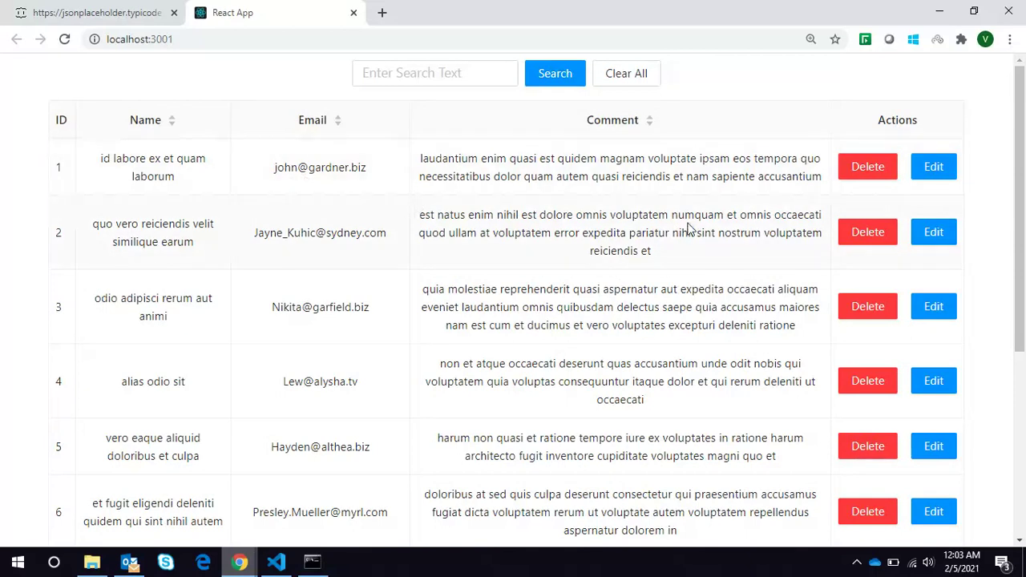
mouse_move(807, 222)
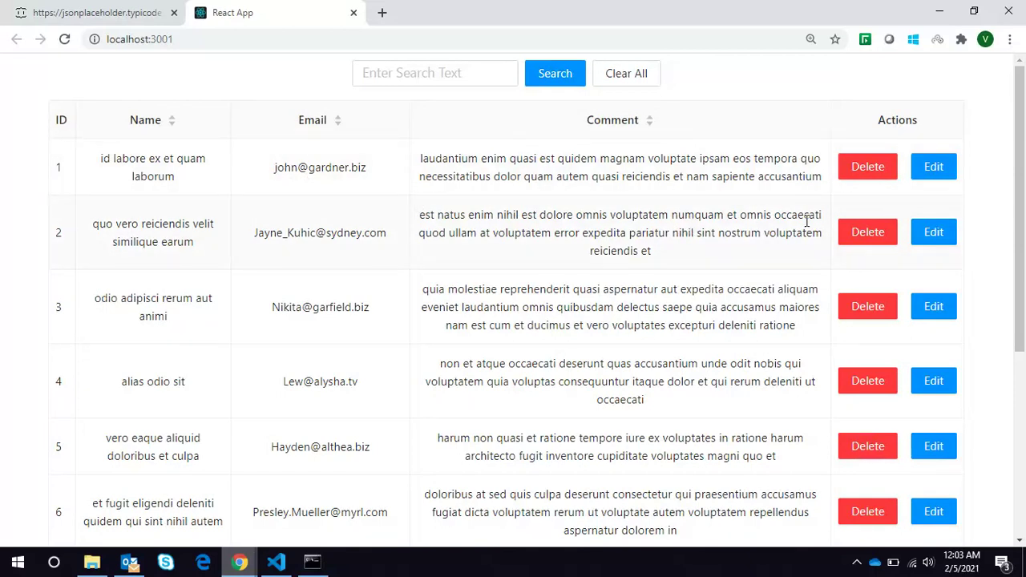
mouse_move(775, 171)
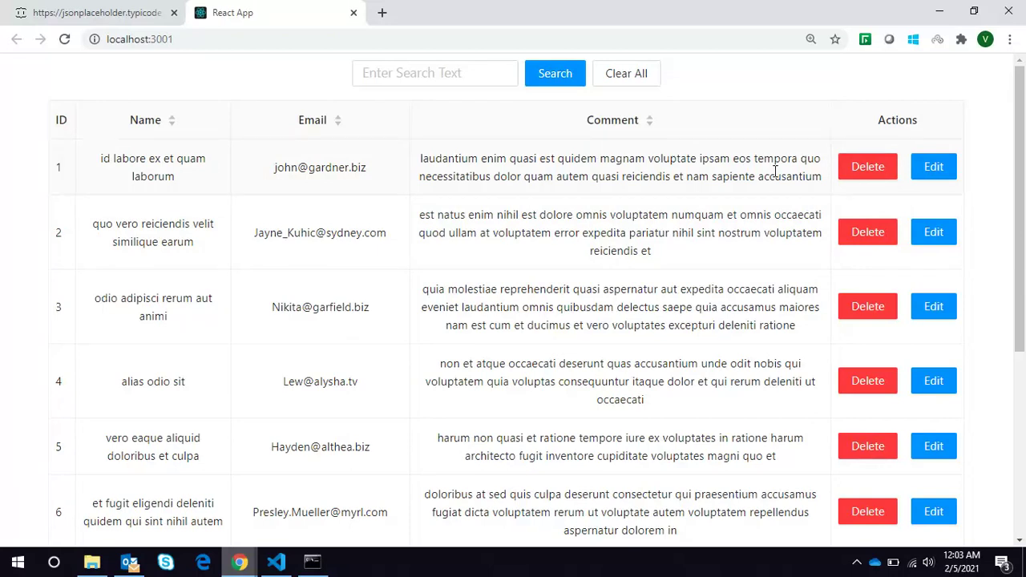
mouse_move(393, 167)
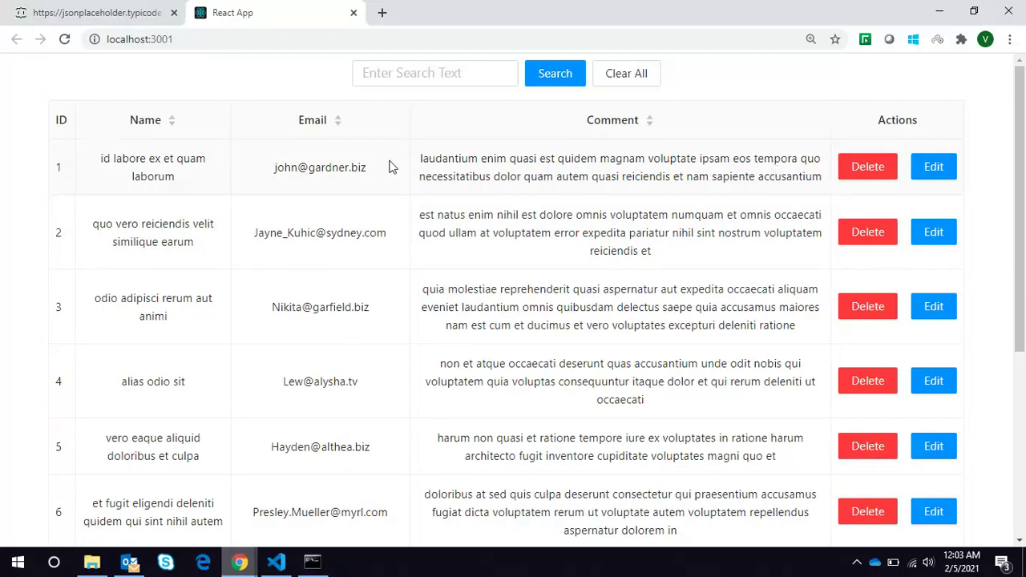
mouse_move(169, 128)
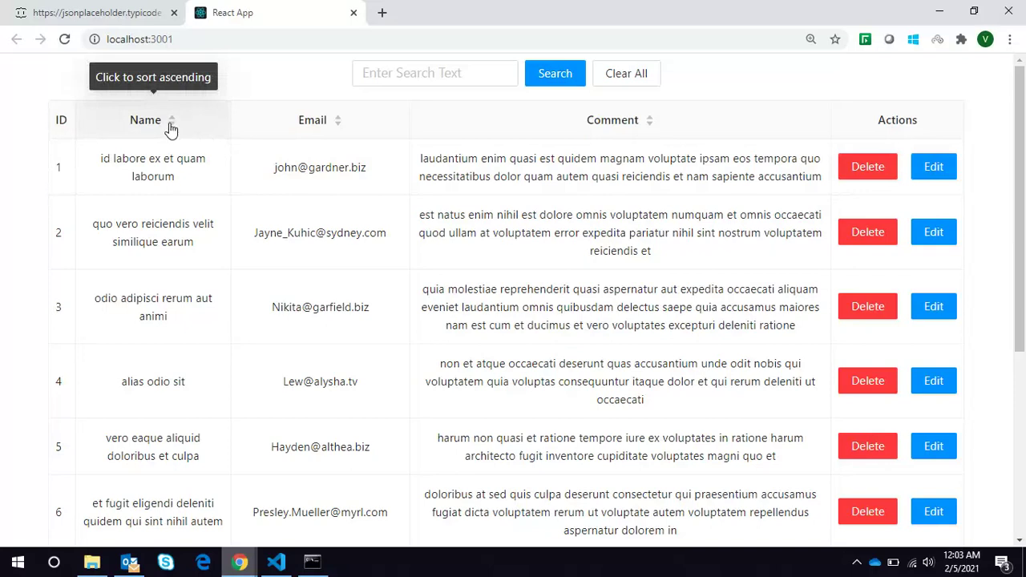
Step: Sort the table by name, then by the Comment column in ascending order
left_click(145, 119)
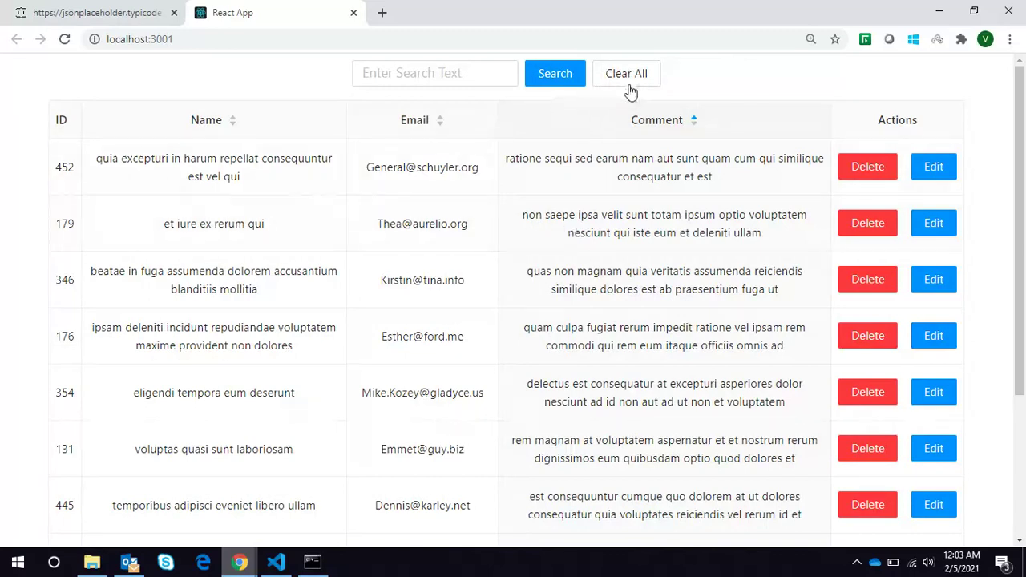
left_click(626, 73)
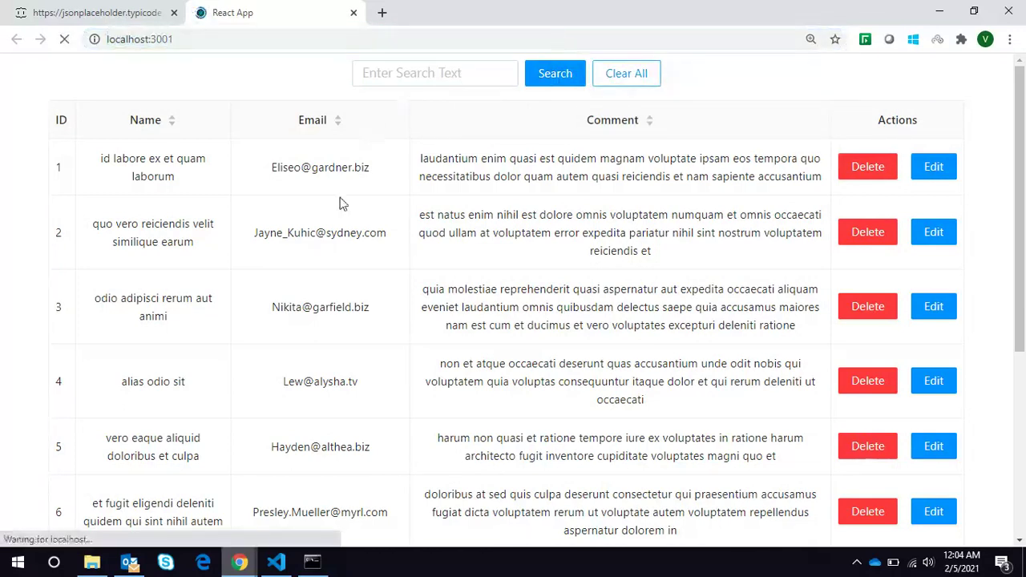
left_click(626, 73)
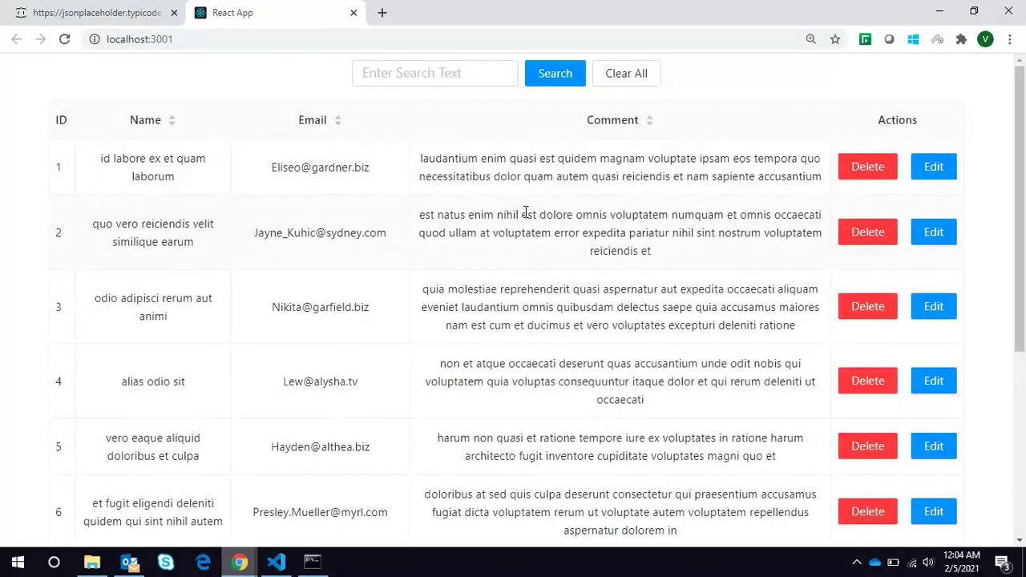
mouse_move(483, 163)
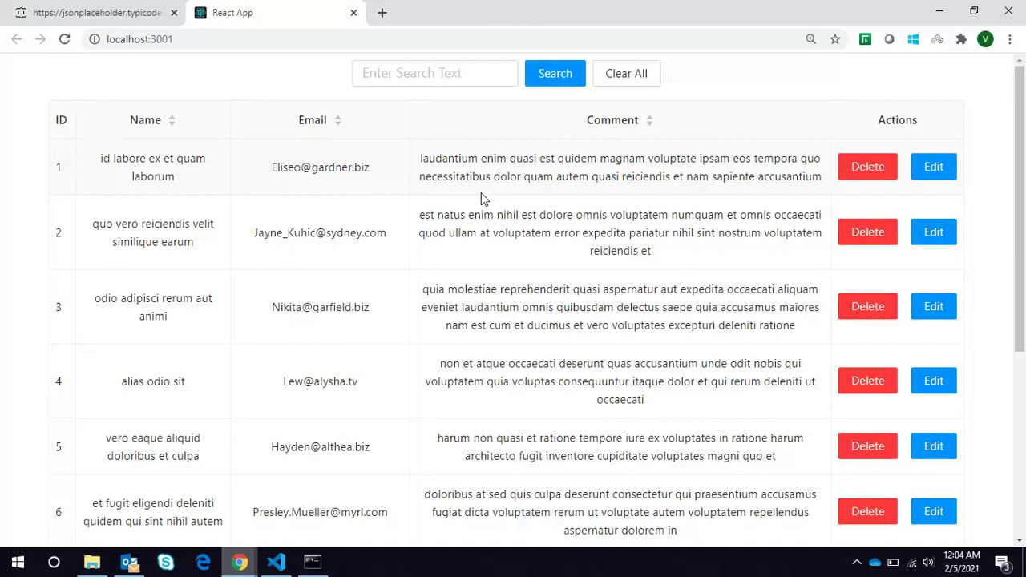
mouse_move(764, 190)
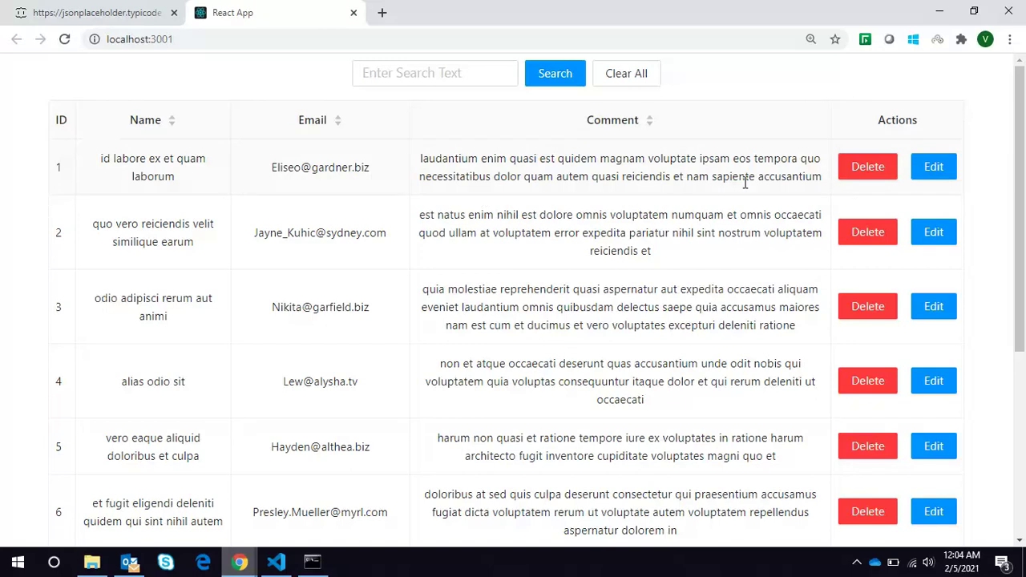
left_click(435, 73)
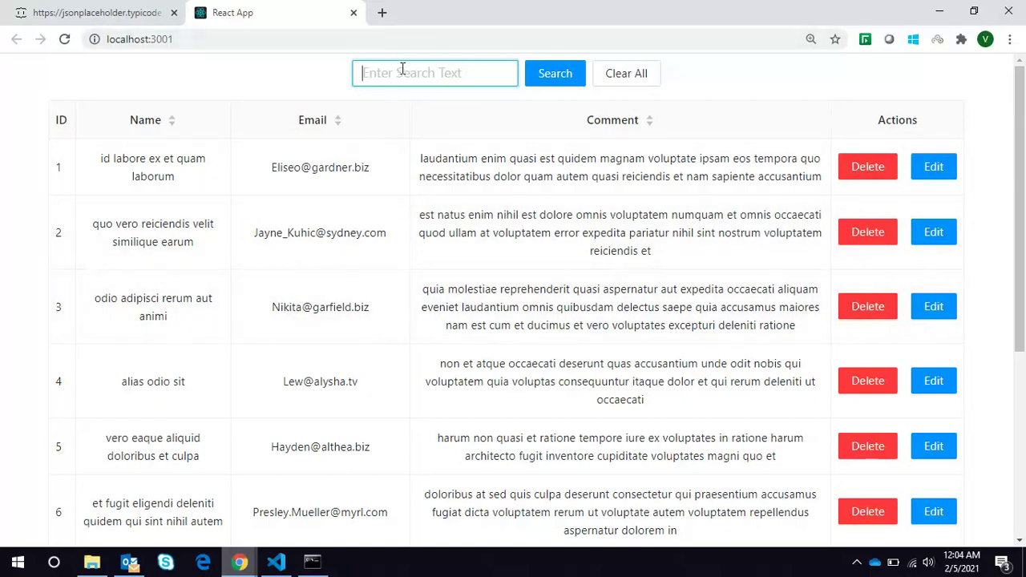
type("nikita")
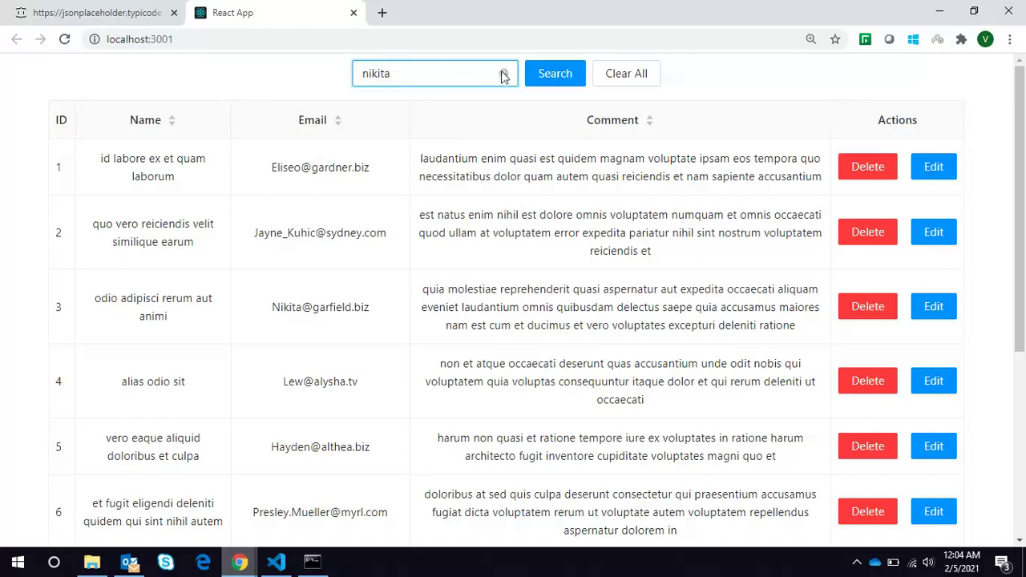
left_click(554, 73)
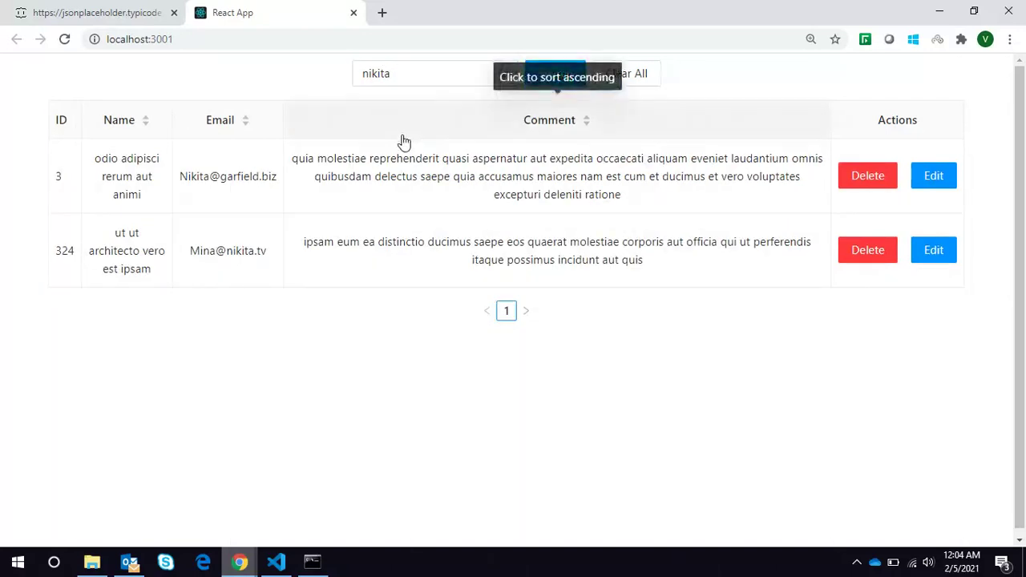
mouse_move(393, 113)
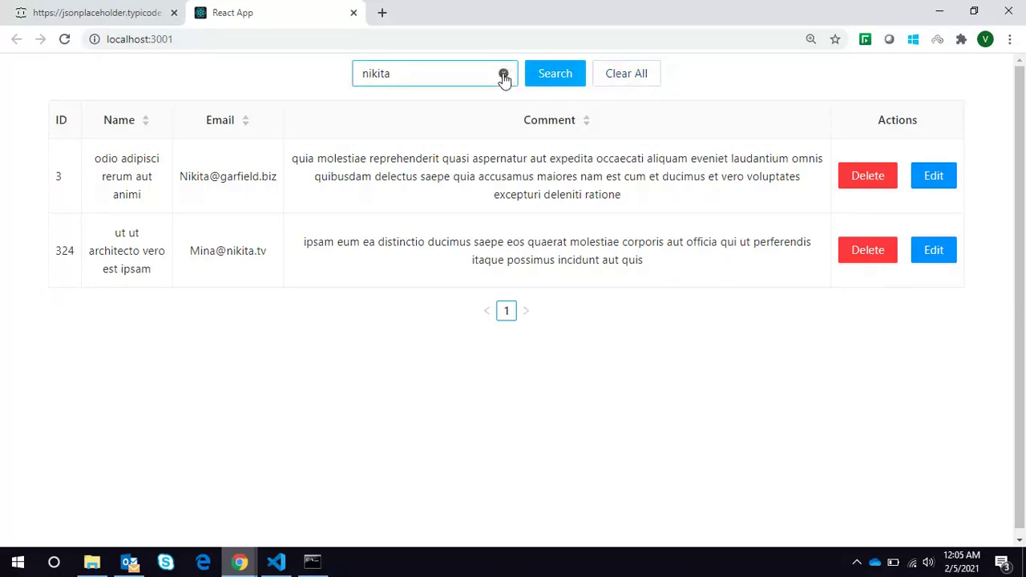
left_click(626, 73)
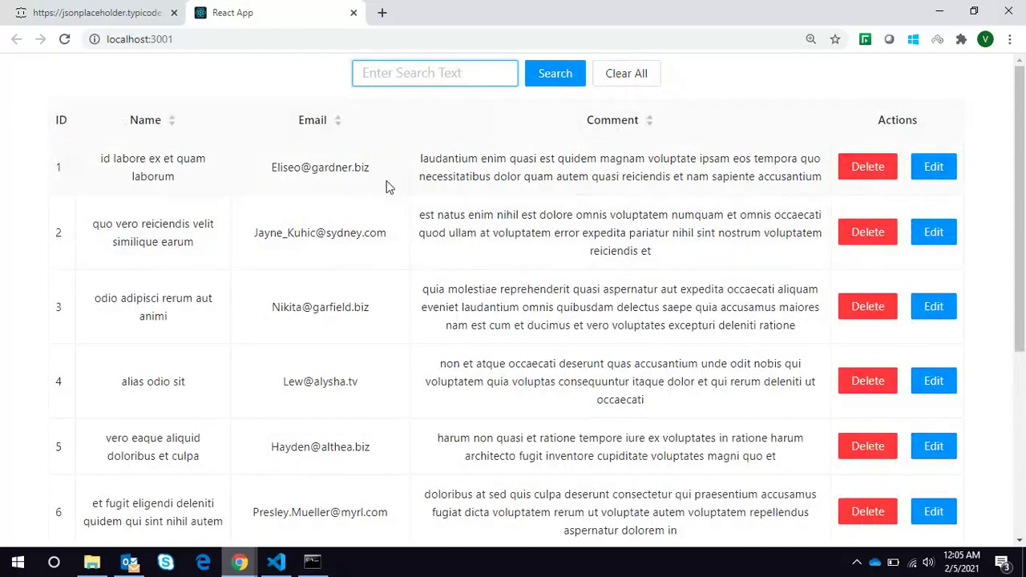
mouse_move(682, 263)
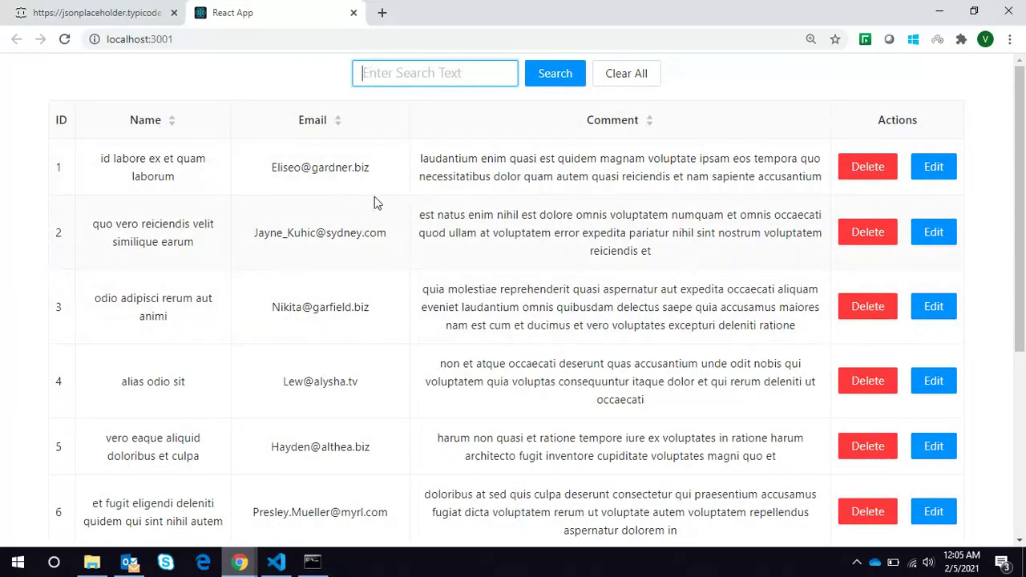
mouse_move(1018, 147)
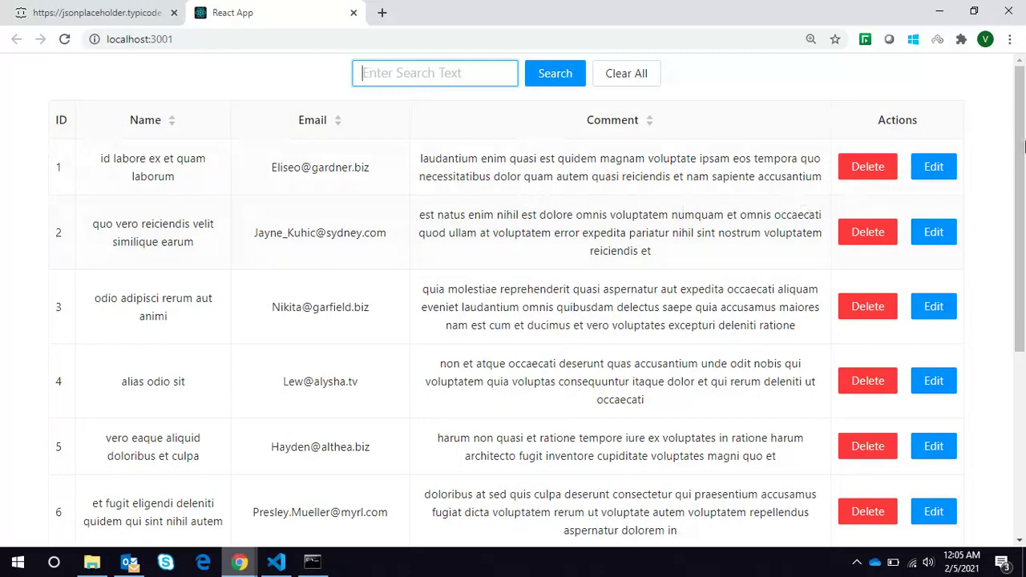
scroll("down", 3)
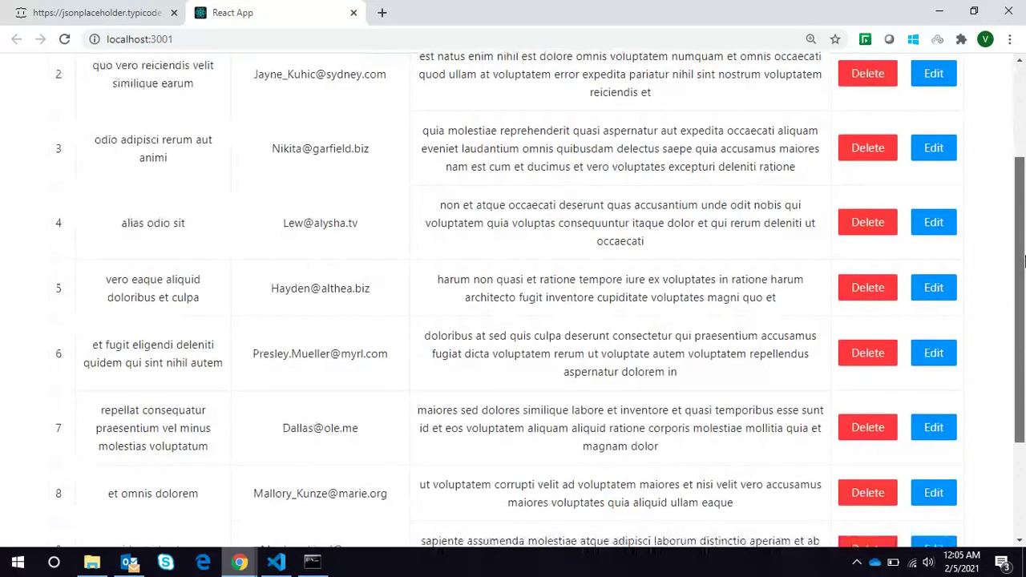
scroll("down", 3)
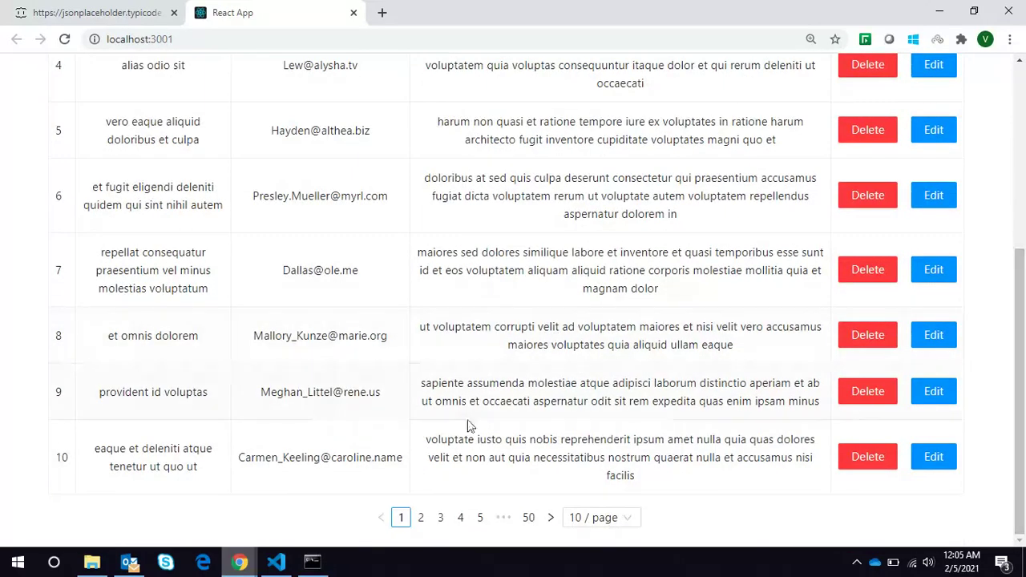
mouse_move(435, 503)
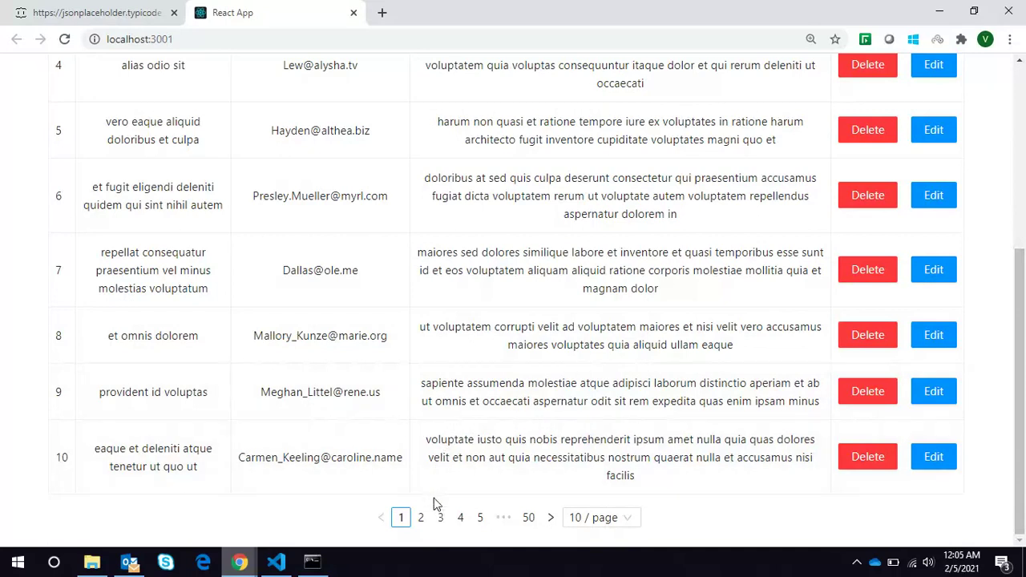
left_click(421, 517)
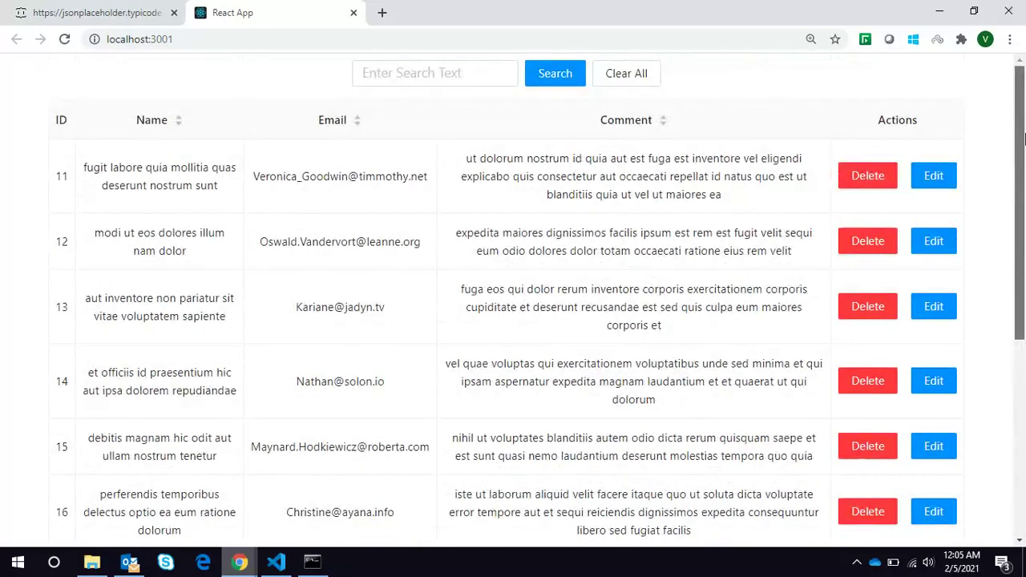
scroll("down", 3)
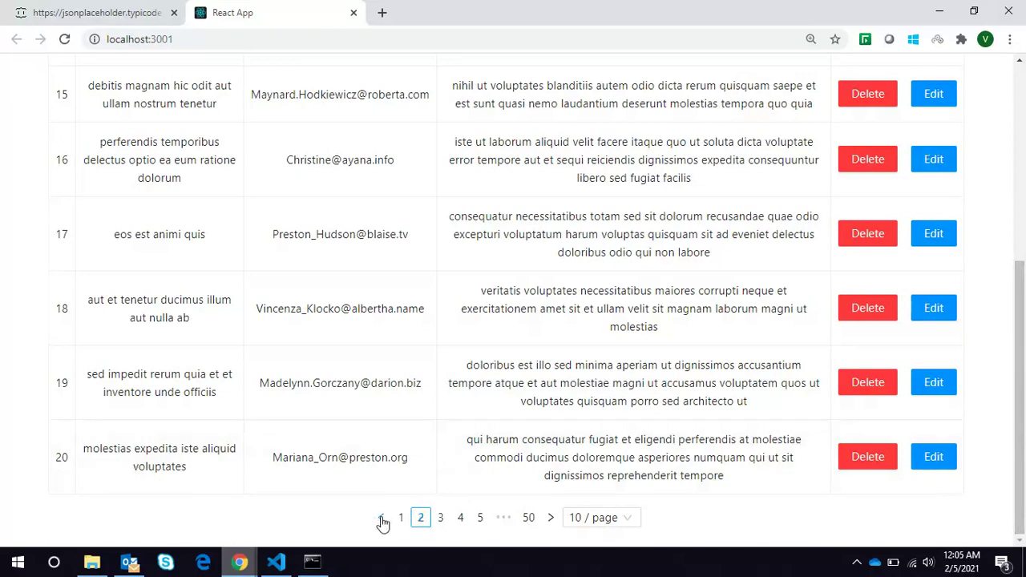
left_click(382, 517)
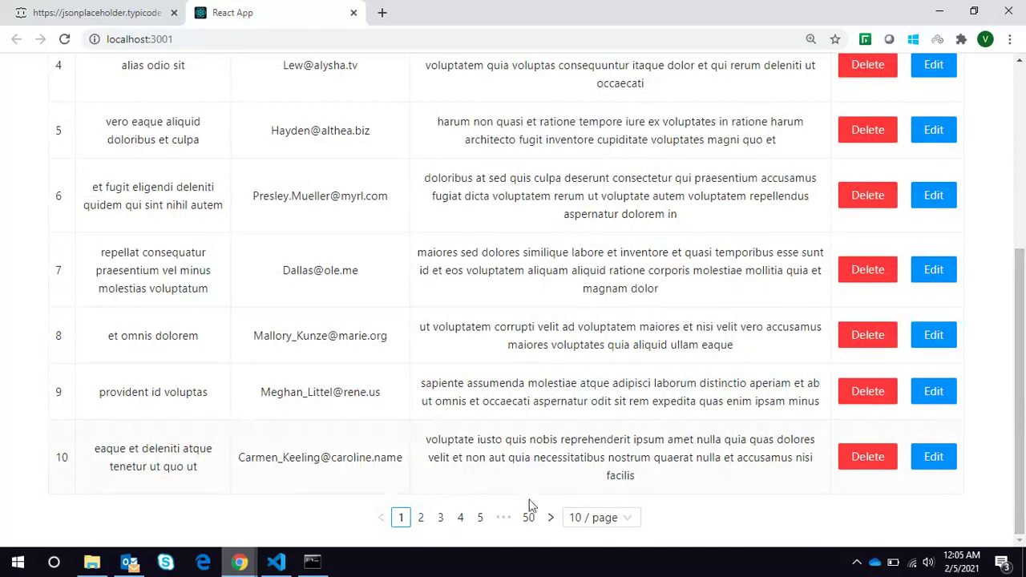
left_click(550, 517)
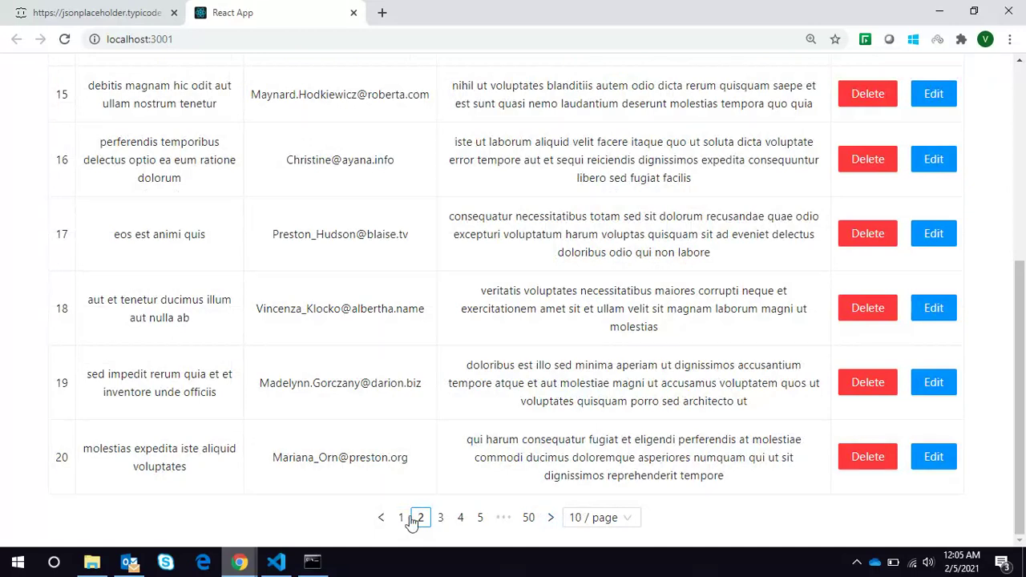
left_click(400, 517)
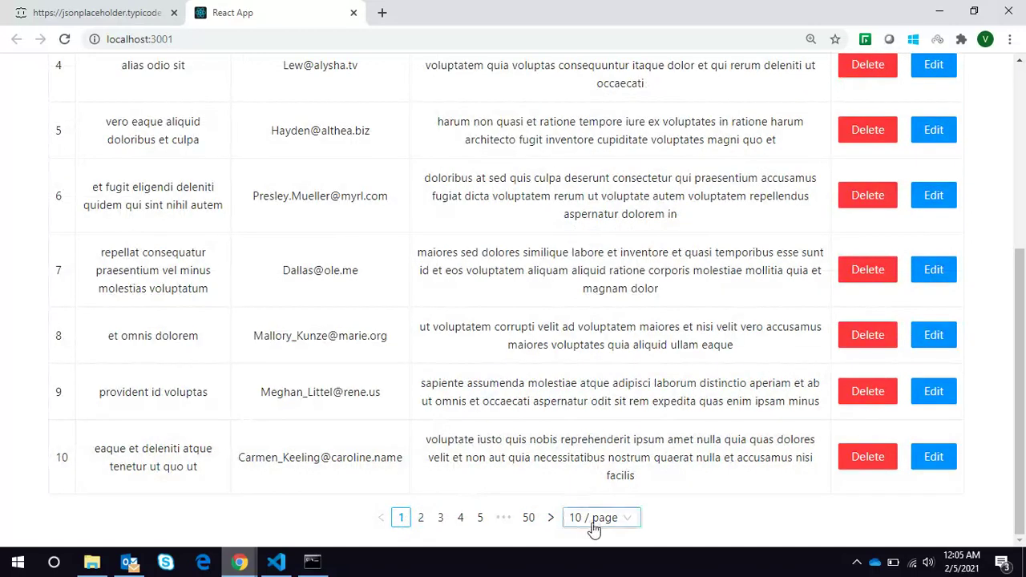
Step: Show 20 comments per page and move to page 2, starting at comment 21
left_click(600, 517)
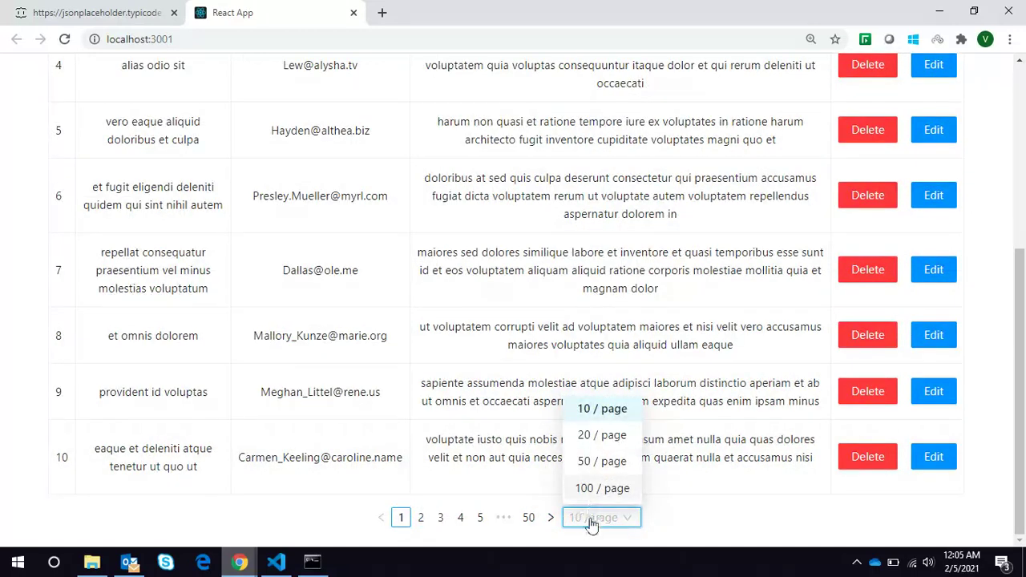
mouse_move(591, 440)
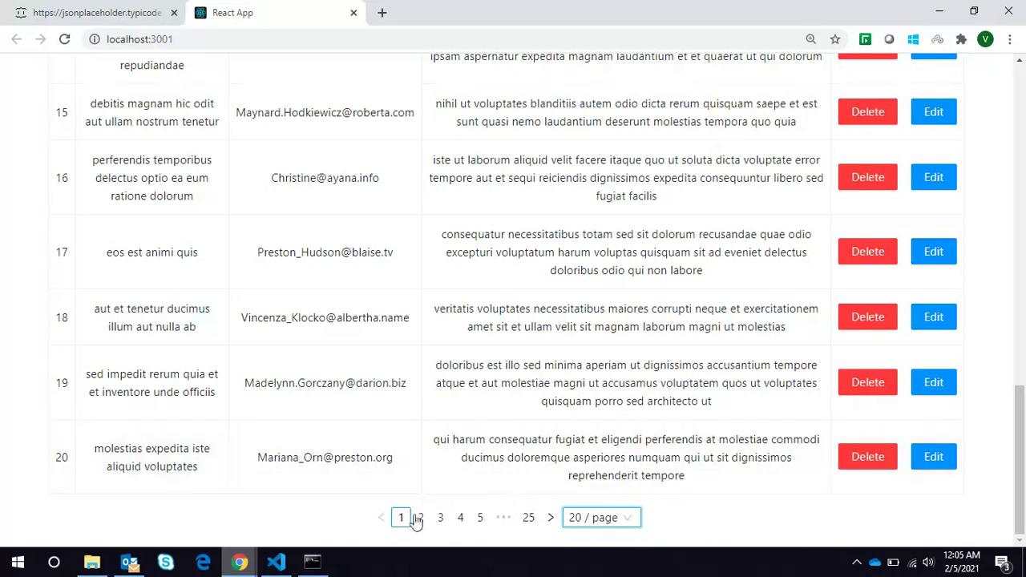
mouse_move(420, 517)
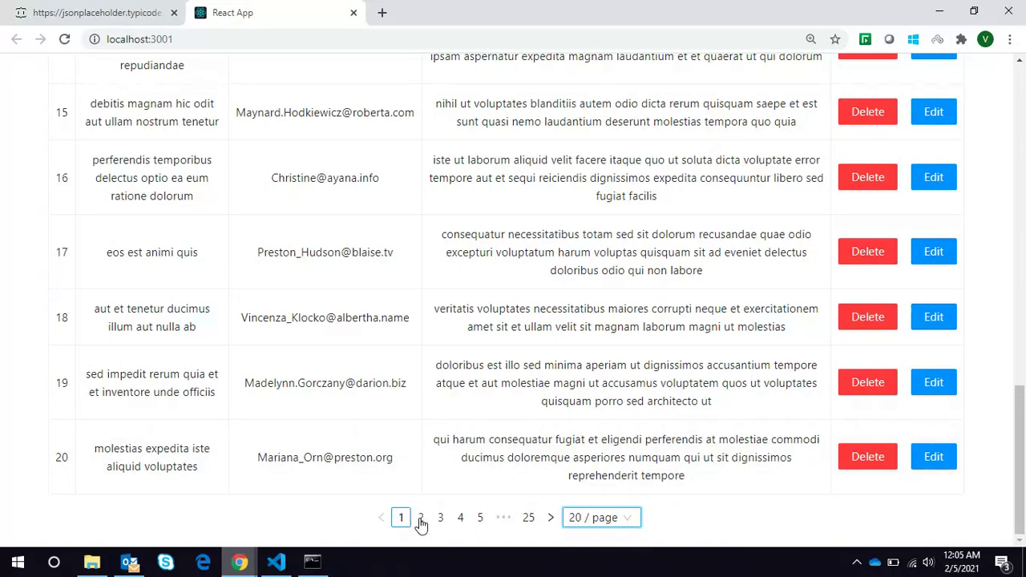
left_click(420, 517)
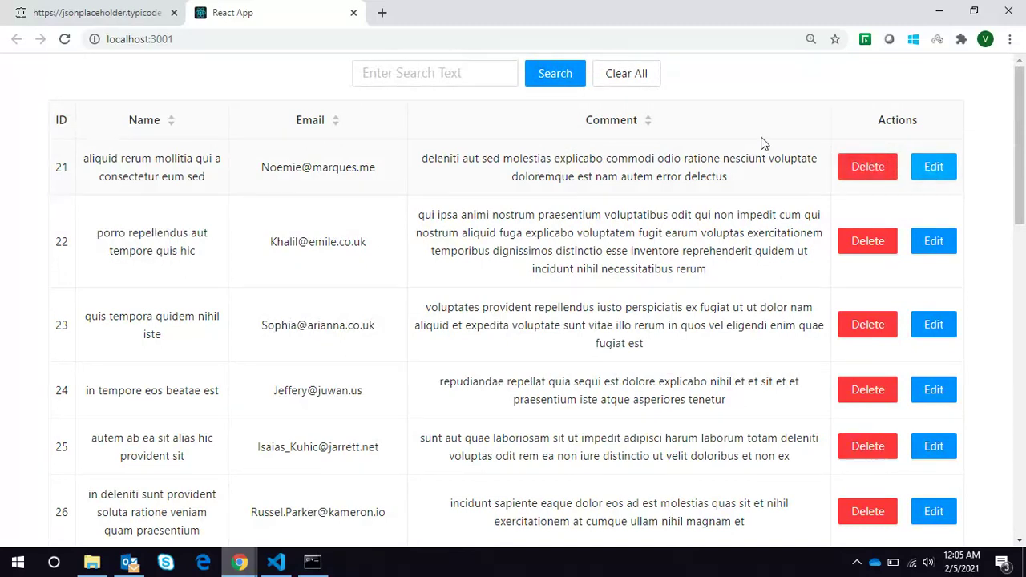
left_click(435, 73)
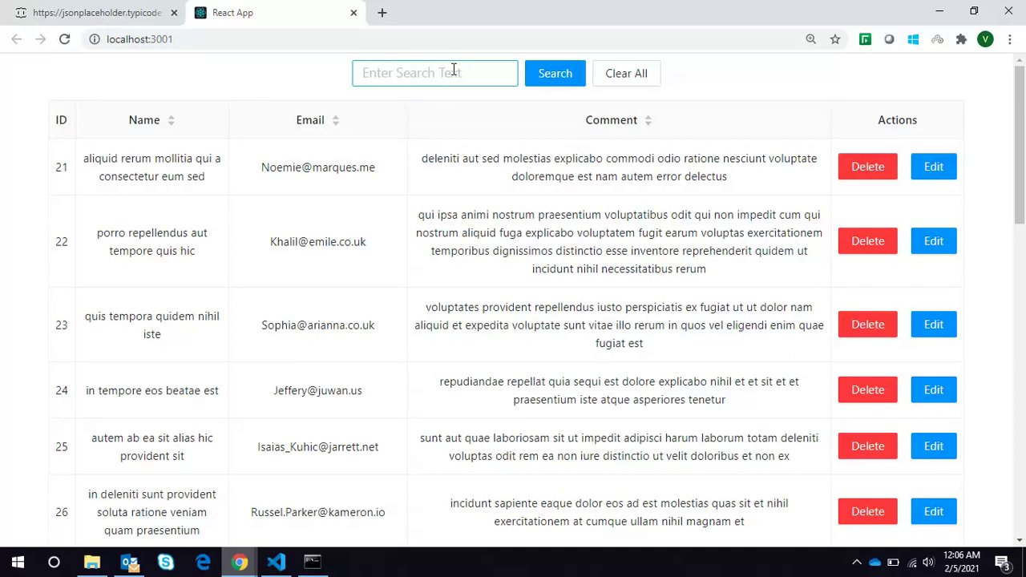
left_click(434, 73)
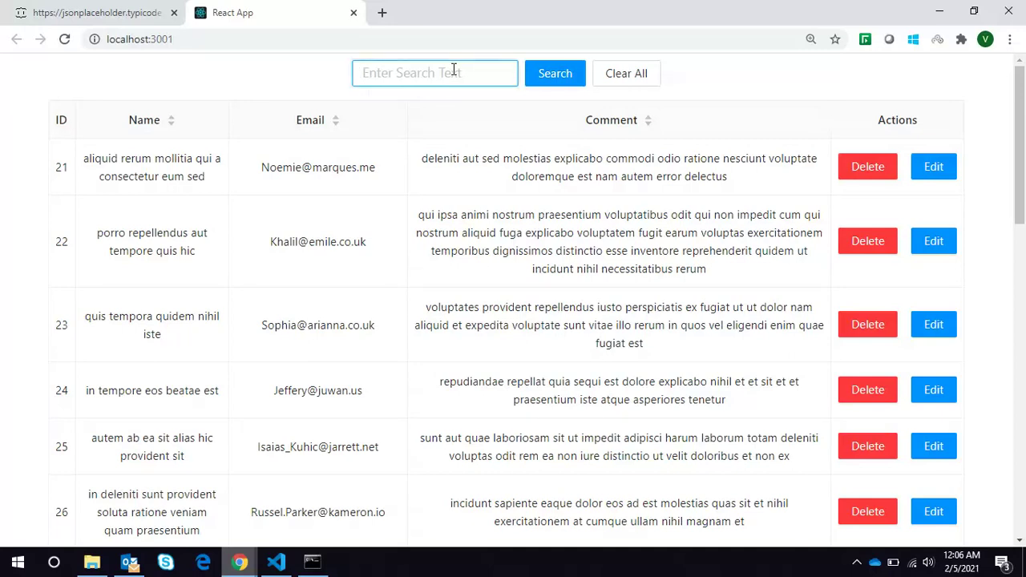
mouse_move(313, 83)
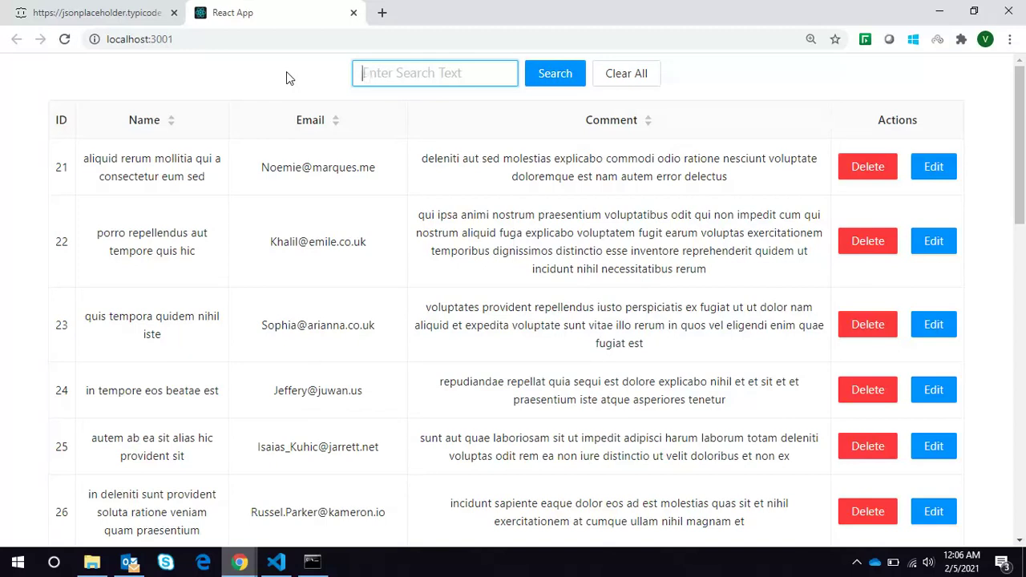
mouse_move(238, 78)
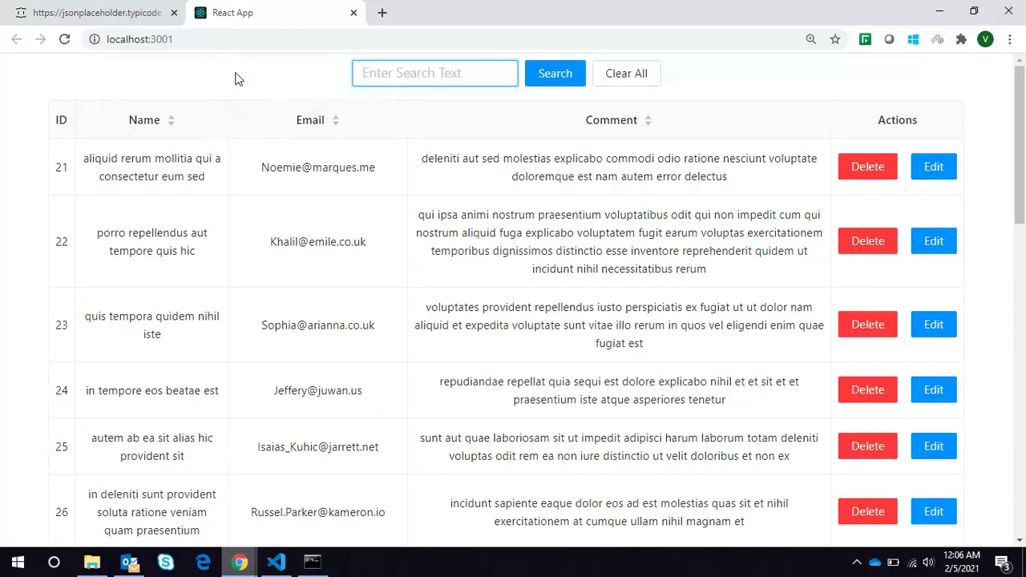
left_click(435, 72)
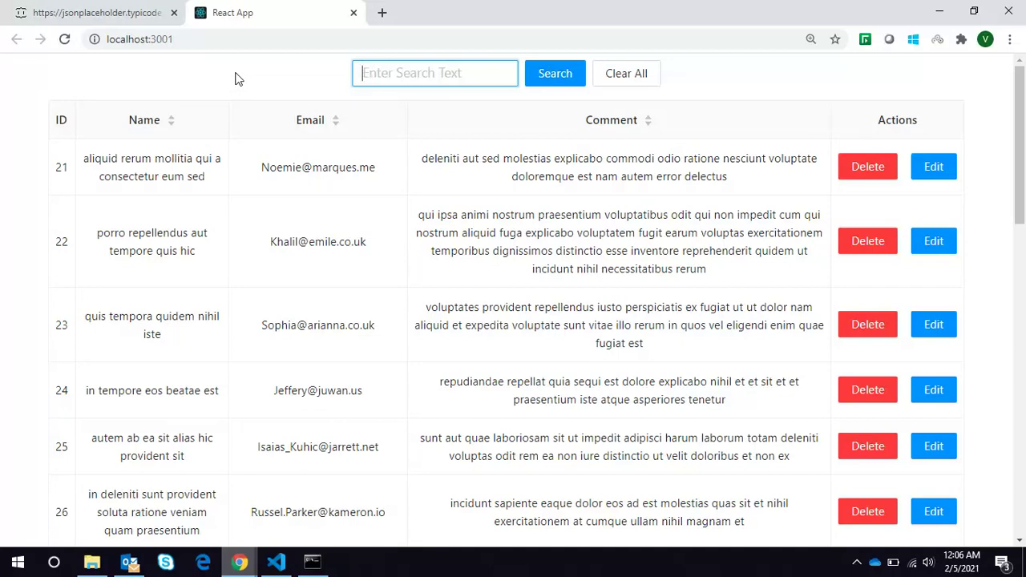
mouse_move(265, 82)
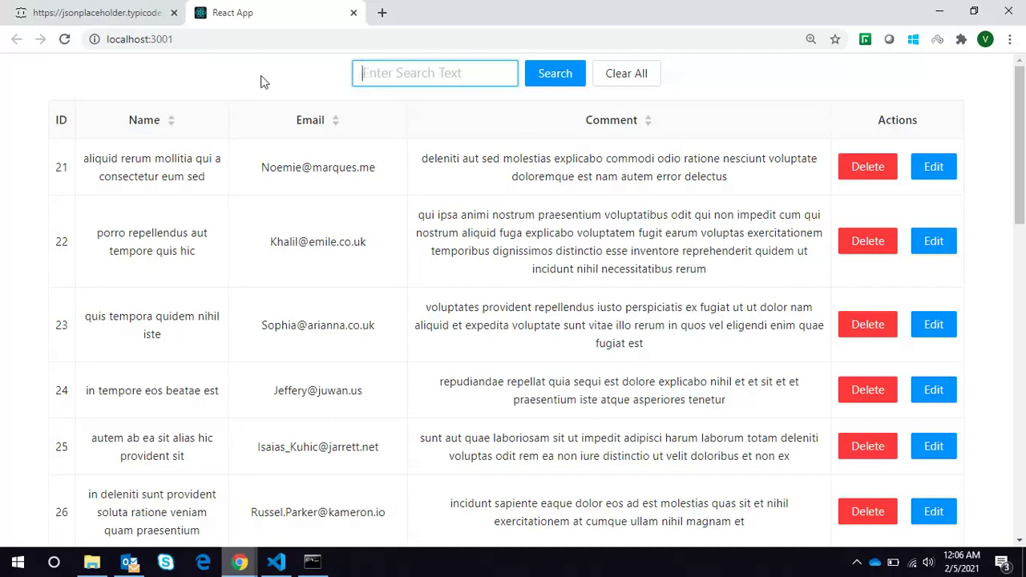